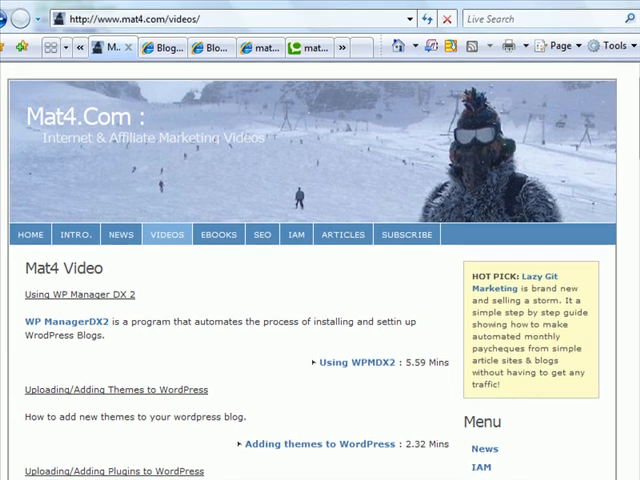
{"action": "mouse_move", "coordinate": [150, 47]}
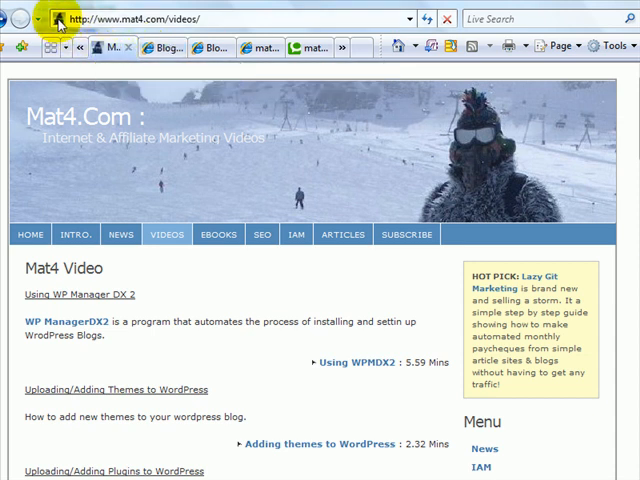
{"action": "mouse_move", "coordinate": [102, 46]}
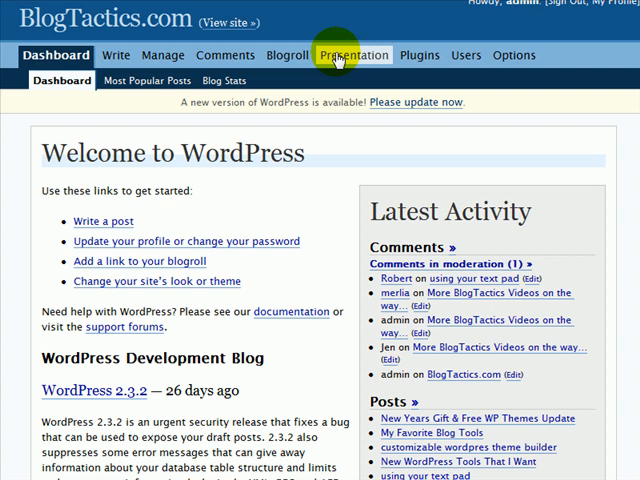
{"action": "mouse_move", "coordinate": [410, 228]}
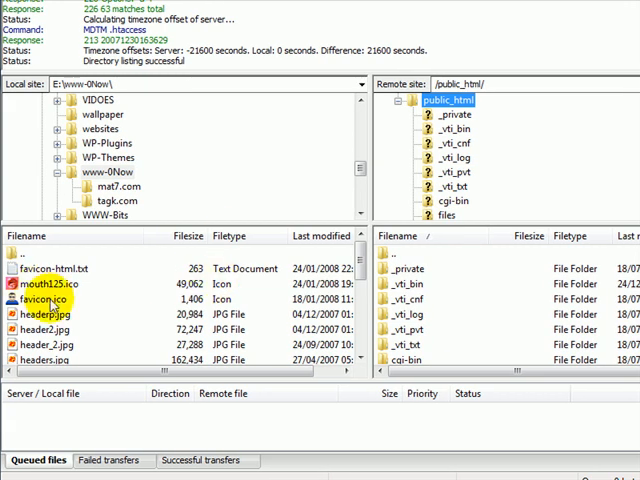
Step: Select favicon.ico in the local www-0Now folder for upload to public_html
{"action": "left_click", "coordinate": [45, 299]}
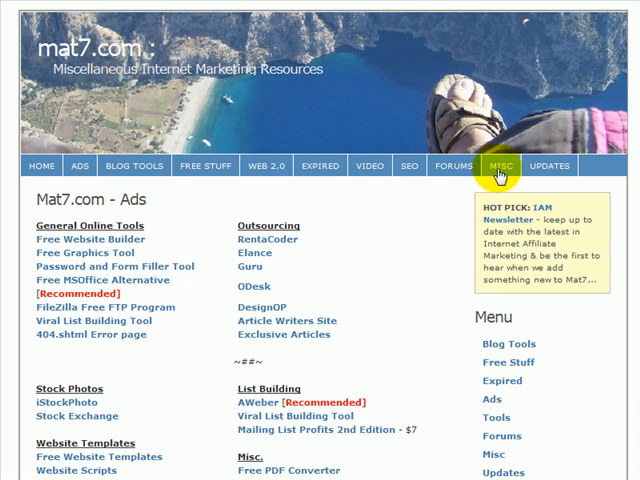
Step: Scroll the mat7.com Ads page down to the favicon resources under Website Templates
{"action": "scroll", "scroll_direction": "down", "scroll_amount": 3}
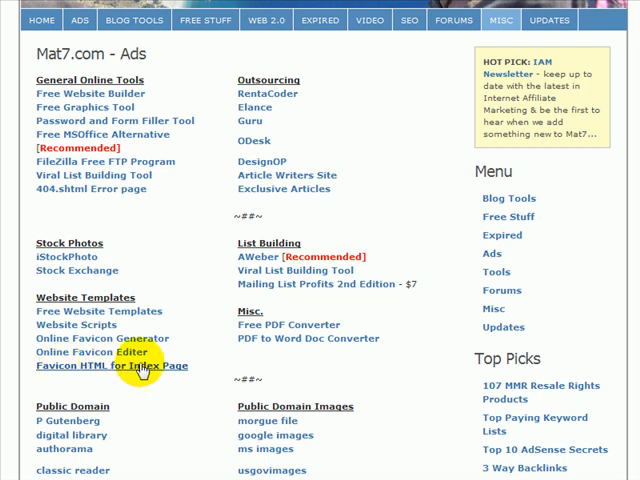
{"action": "mouse_move", "coordinate": [168, 62]}
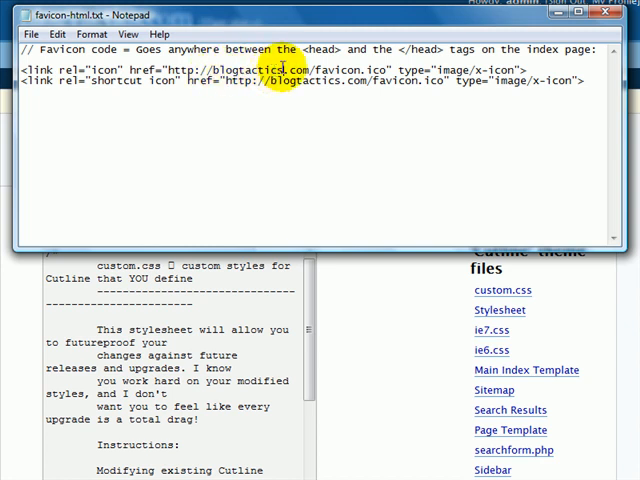
Step: Select and copy both blogtactics.com/favicon.ico link tag lines in favicon-html.txt
{"action": "left_click_drag", "start_coordinate": [21, 68], "coordinate": [588, 82]}
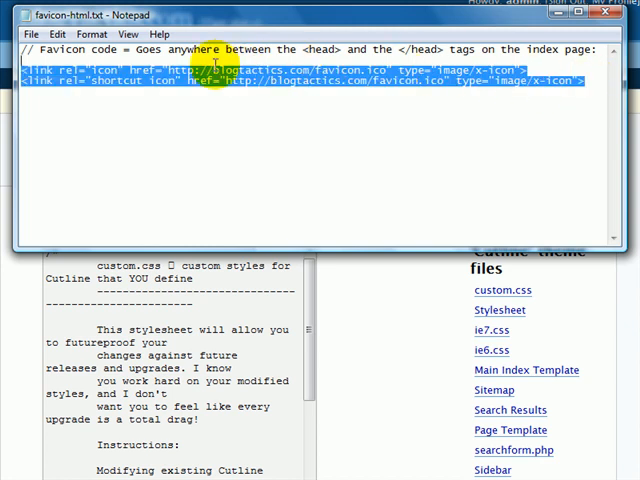
{"action": "right_click", "coordinate": [90, 82]}
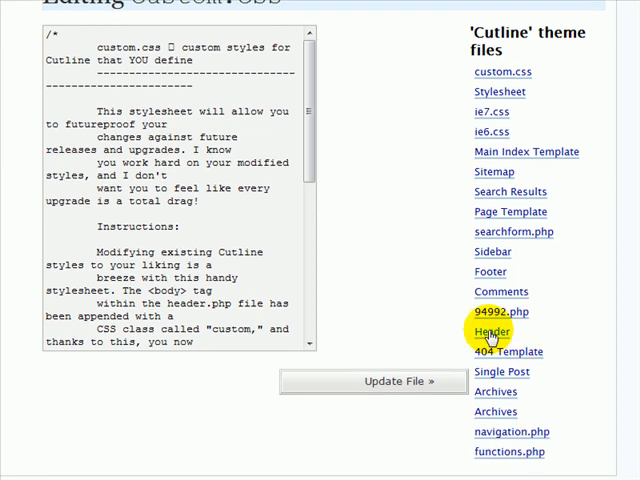
{"action": "mouse_move", "coordinate": [232, 230]}
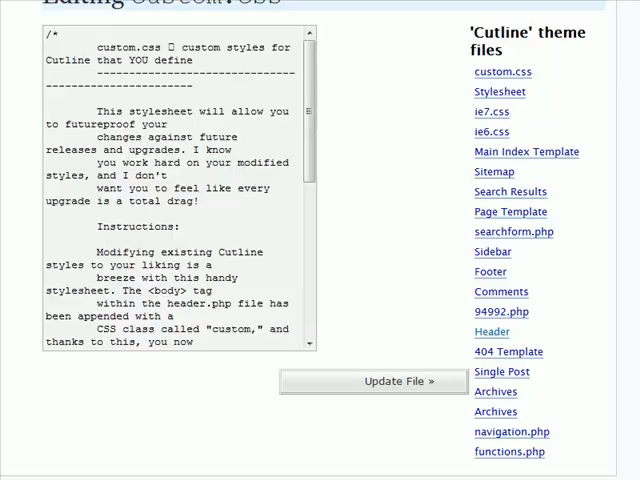
Step: Switch the Cutline theme editor from custom.css to the Header template, header.php
{"action": "left_click", "coordinate": [491, 331]}
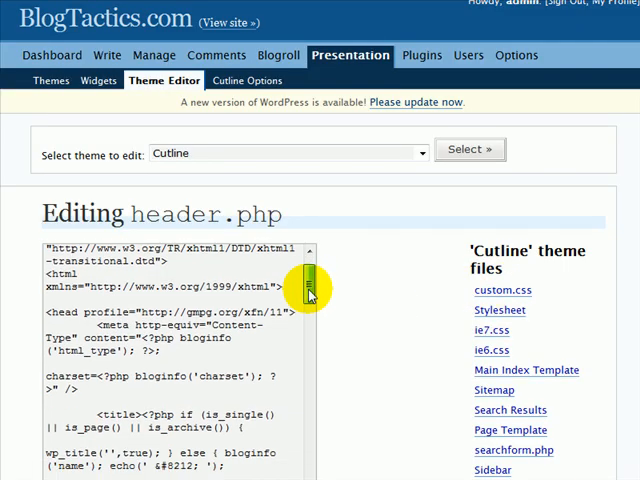
Step: Paste the two favicon link tags on a new line right after header.php's <head> tag
{"action": "scroll", "scroll_direction": "down", "scroll_amount": 3}
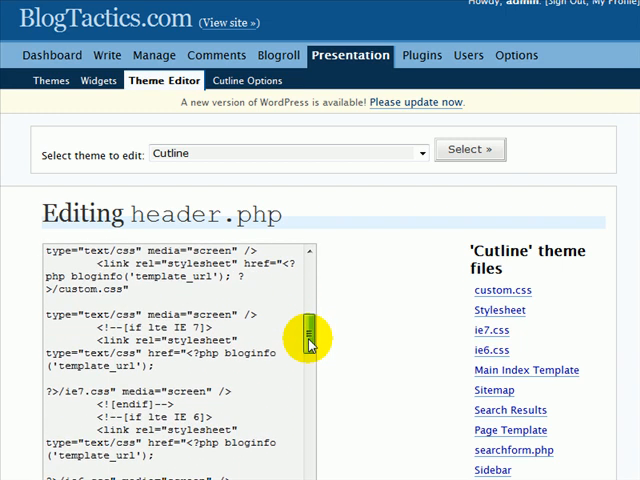
{"action": "left_click_drag", "start_coordinate": [311, 340], "coordinate": [311, 270]}
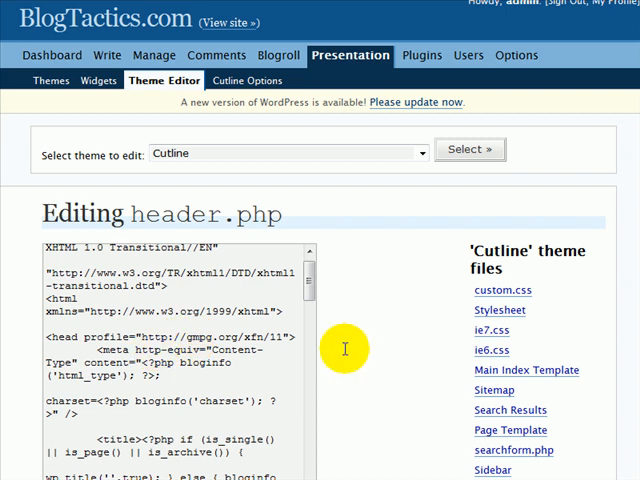
{"action": "mouse_move", "coordinate": [302, 338]}
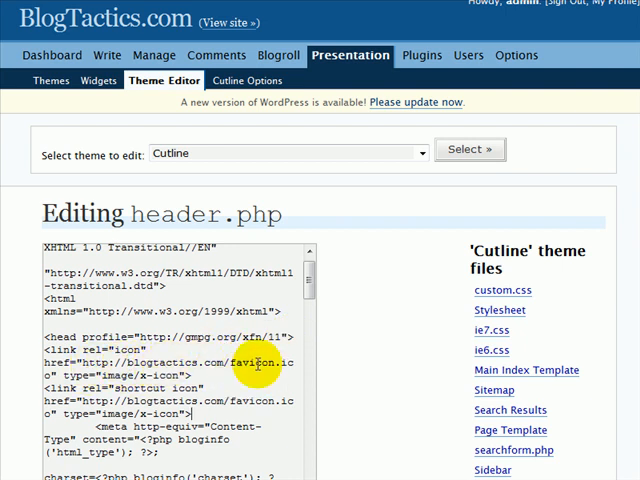
{"action": "scroll", "scroll_direction": "down", "scroll_amount": 3}
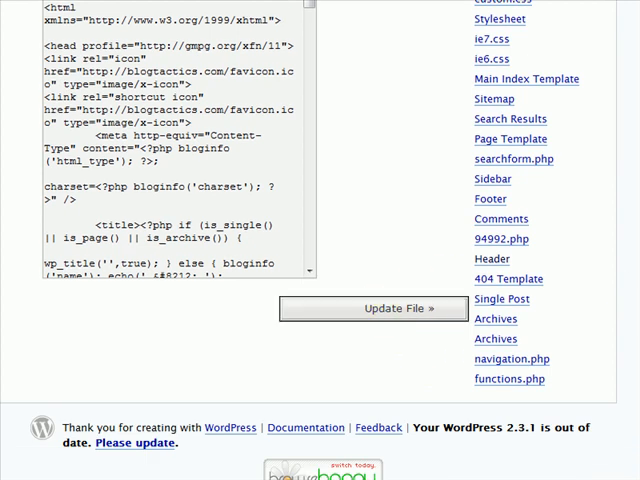
Step: Update header.php in the Cutline theme editor to keep the favicon tags
{"action": "left_click", "coordinate": [373, 308]}
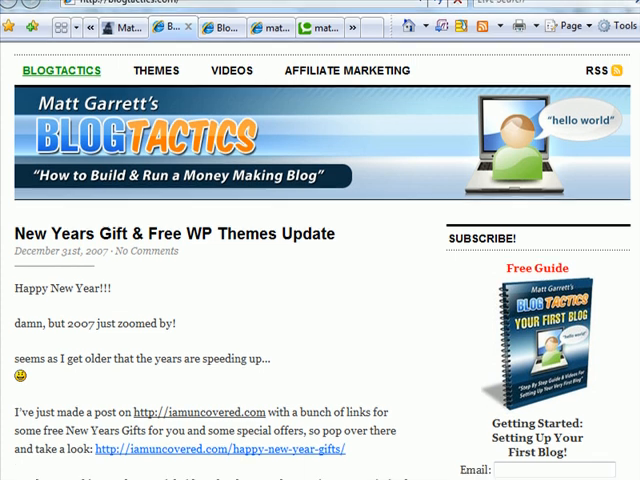
Step: Scroll the live BlogTactics.com homepage to the New Years post and subscribe form
{"action": "scroll", "scroll_direction": "down", "scroll_amount": 3}
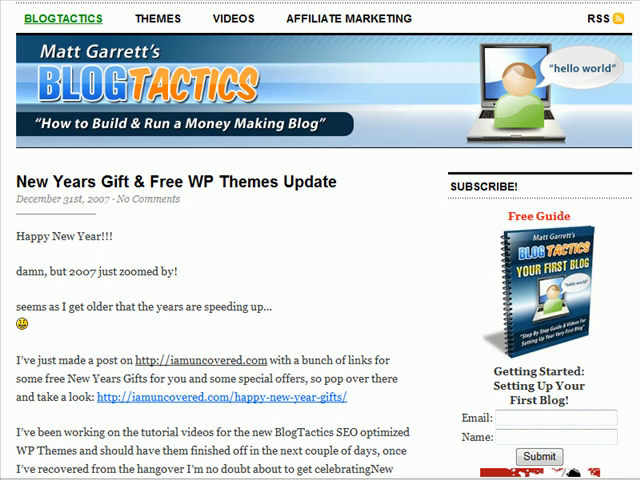